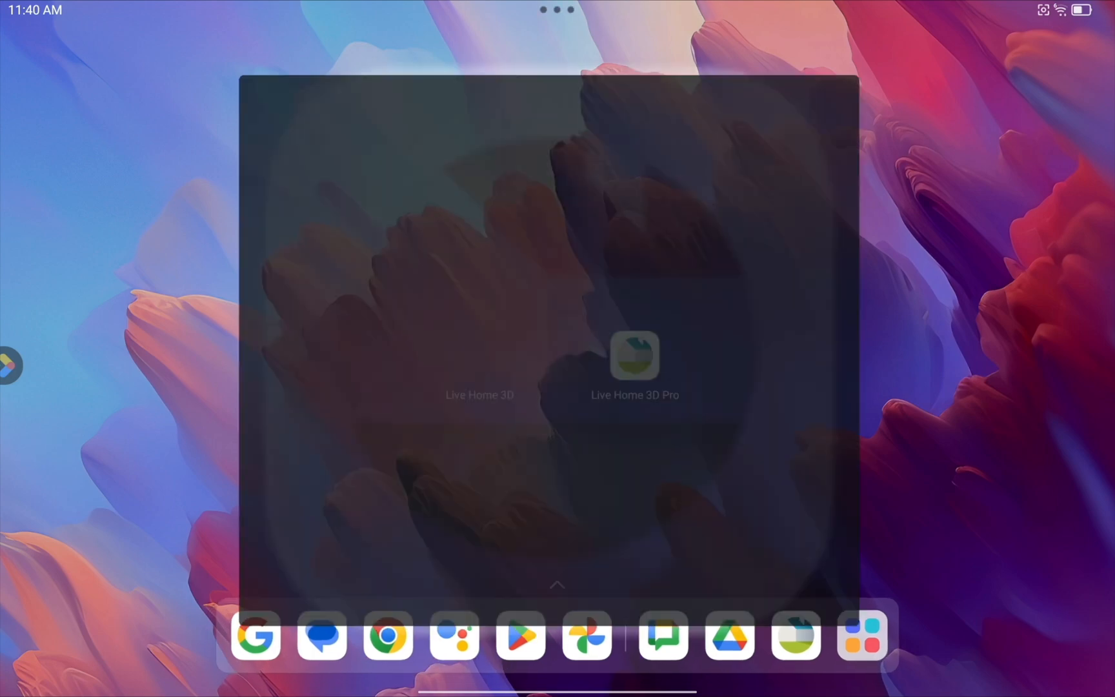
# Launch Live Home 3D Pro and load the User Interface sample house in 2D plan view
pyautogui.click(634, 358)
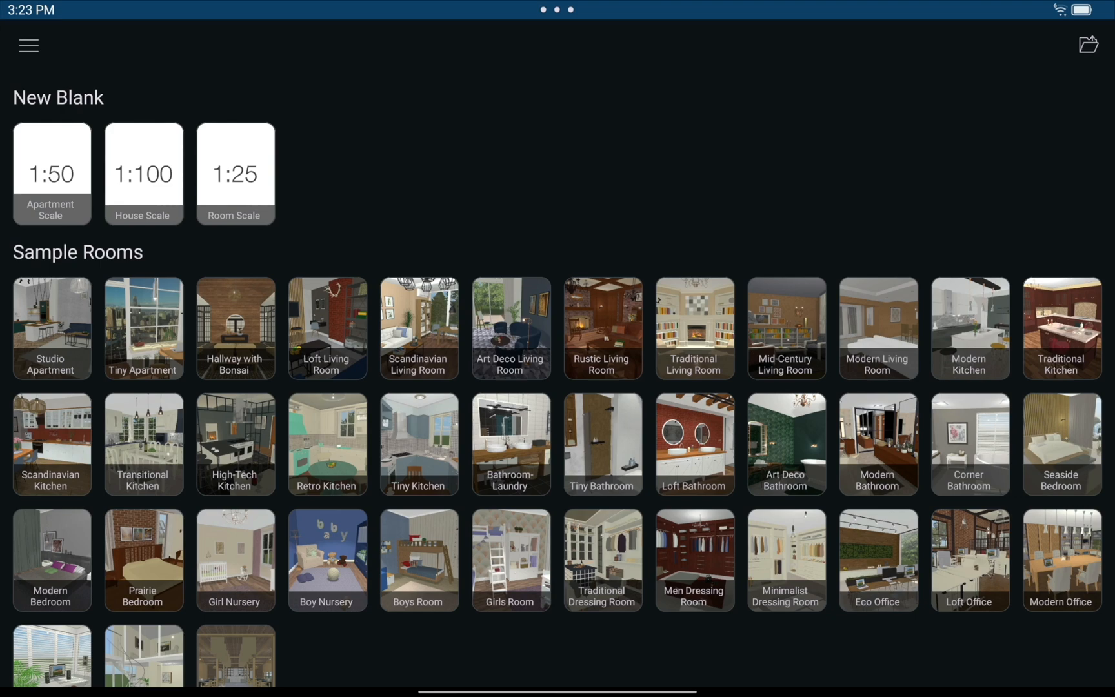
pyautogui.scroll(-3)
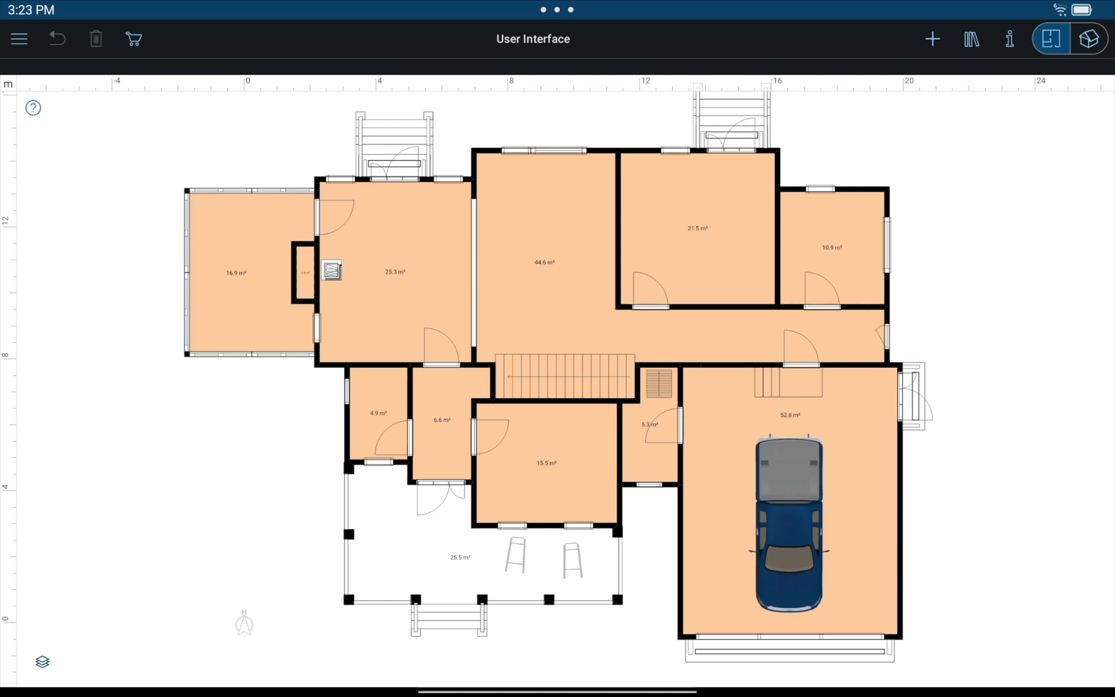
# Show the wall properties, then browse the object catalog categories in the library
pyautogui.click(1009, 39)
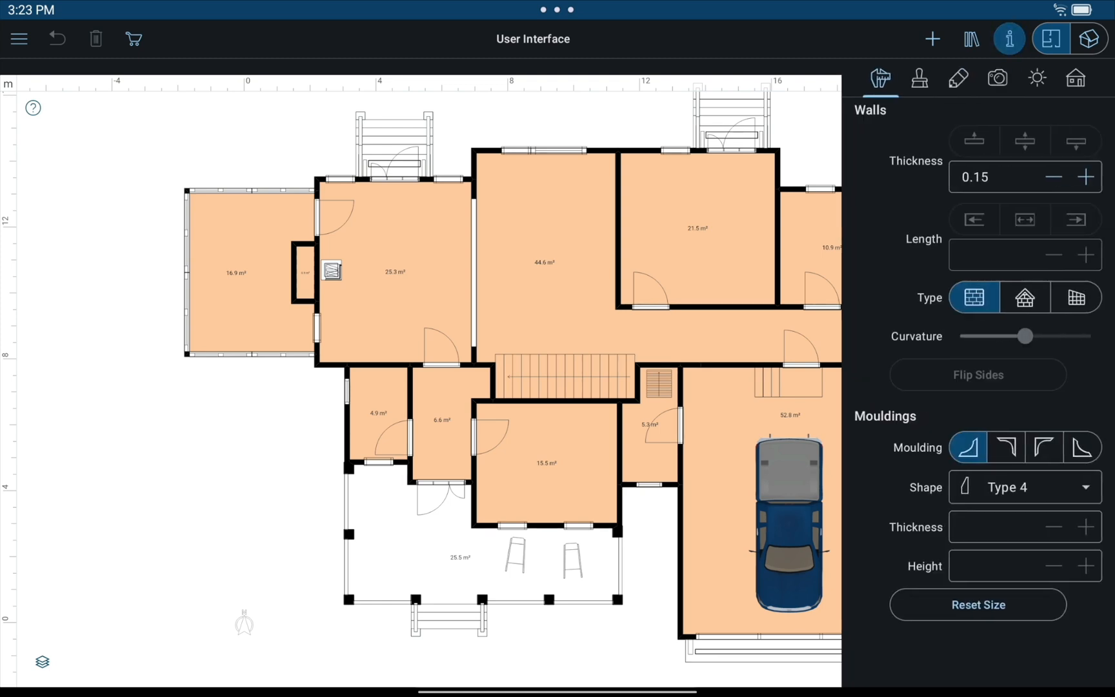
pyautogui.click(970, 38)
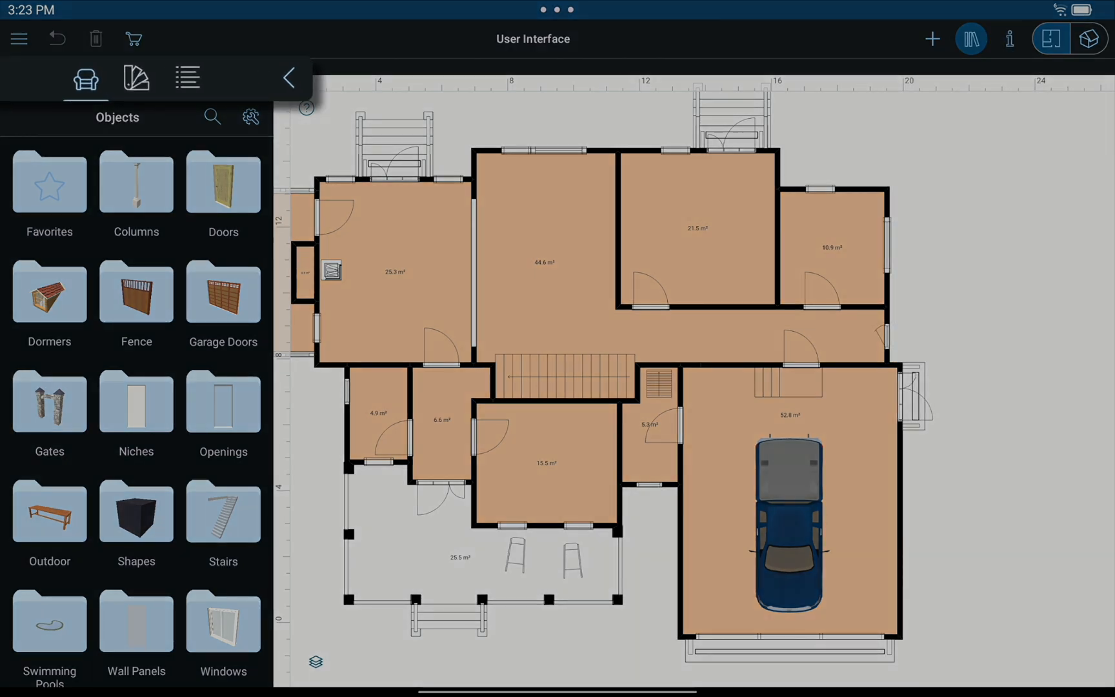
pyautogui.scroll(-3)
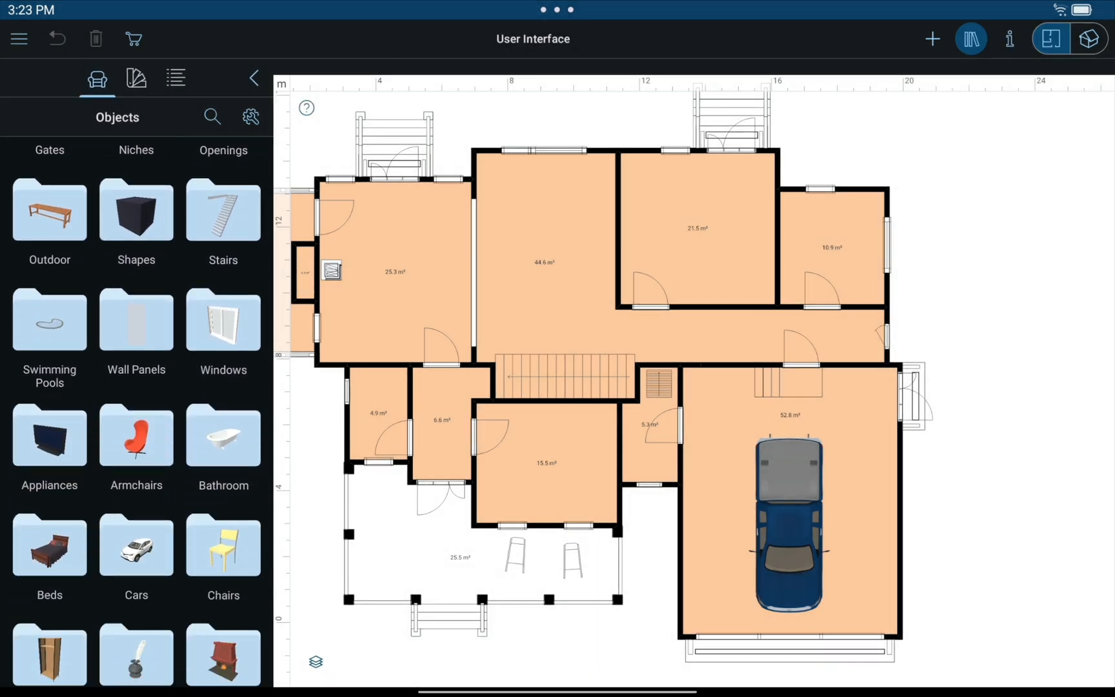
pyautogui.scroll(-3)
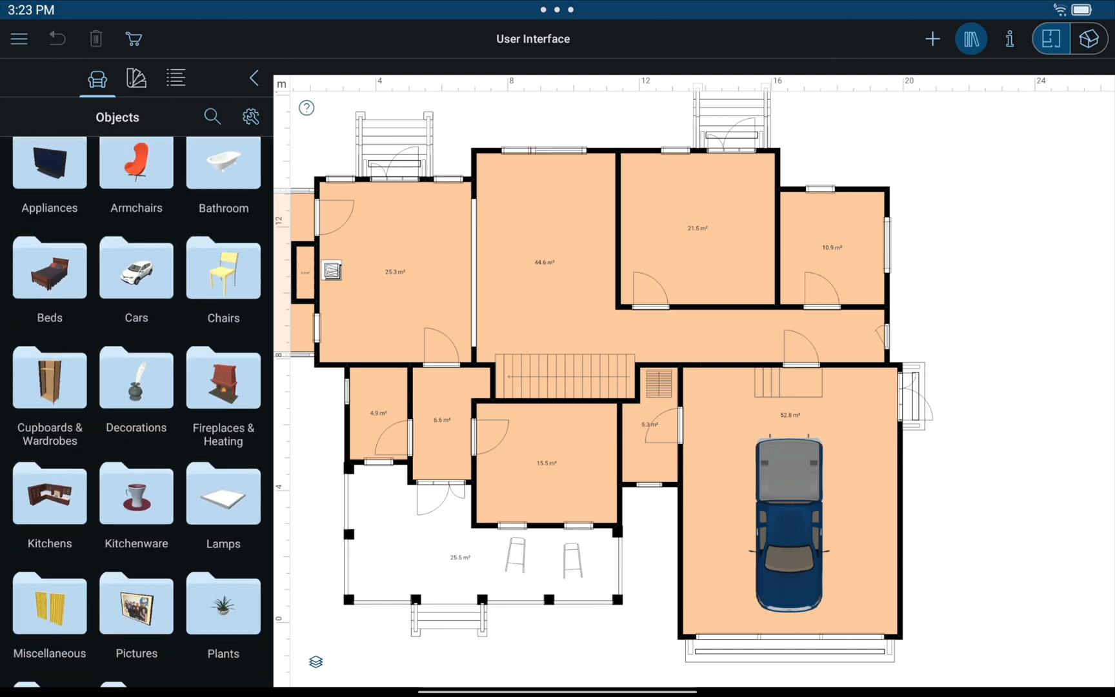
# Switch the library to the materials catalog listing brick, carpets and fabric
pyautogui.click(135, 78)
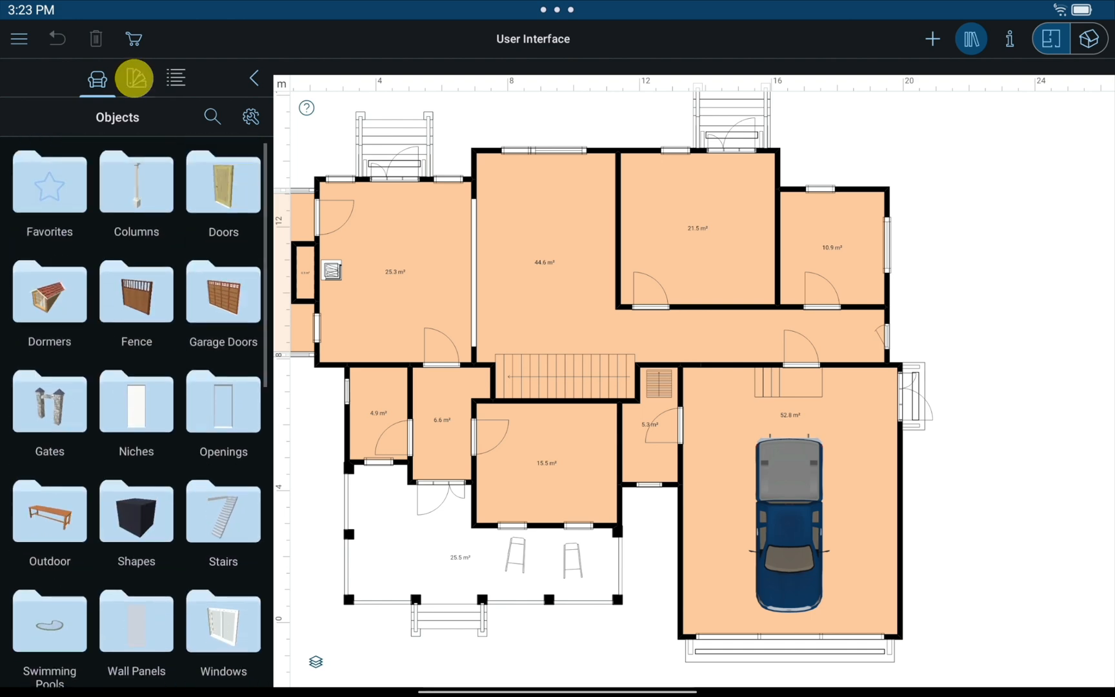
pyautogui.click(136, 77)
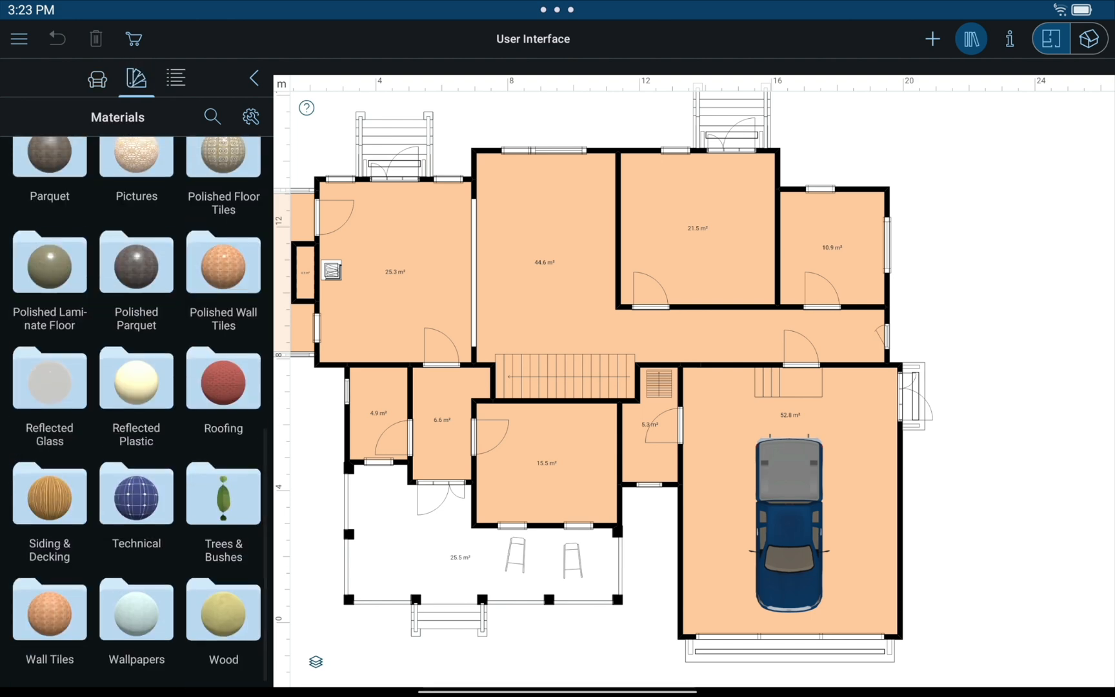
pyautogui.scroll(3)
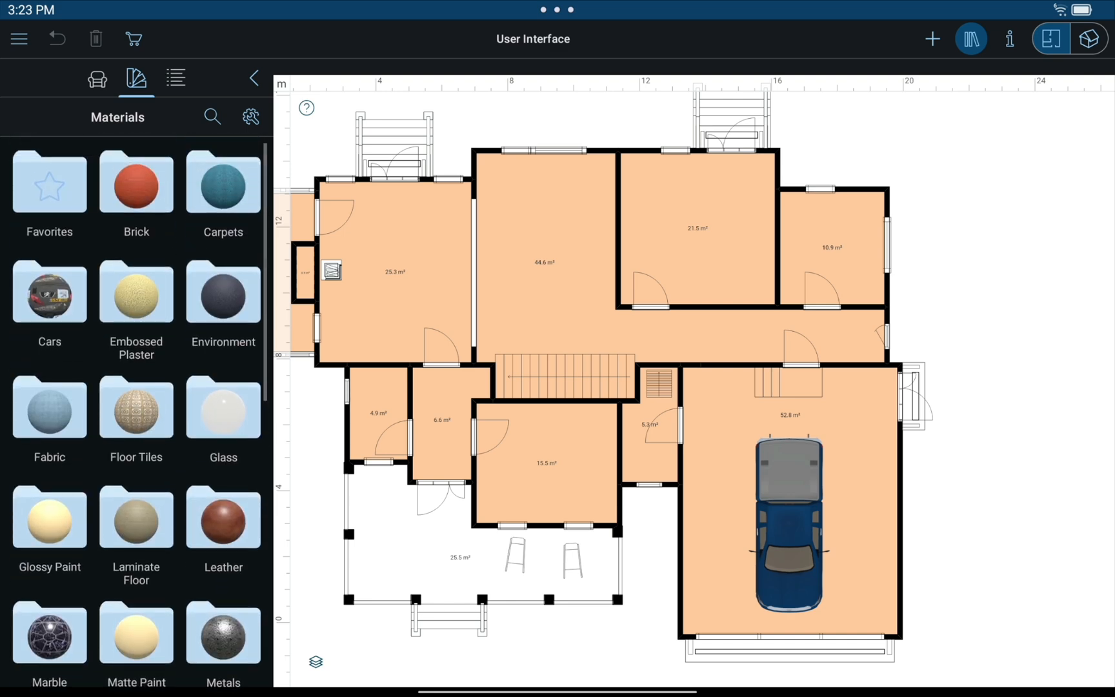
# Browse the project tree, expanding and collapsing the 2nd Floor and expanding the Ground Floor
pyautogui.click(175, 79)
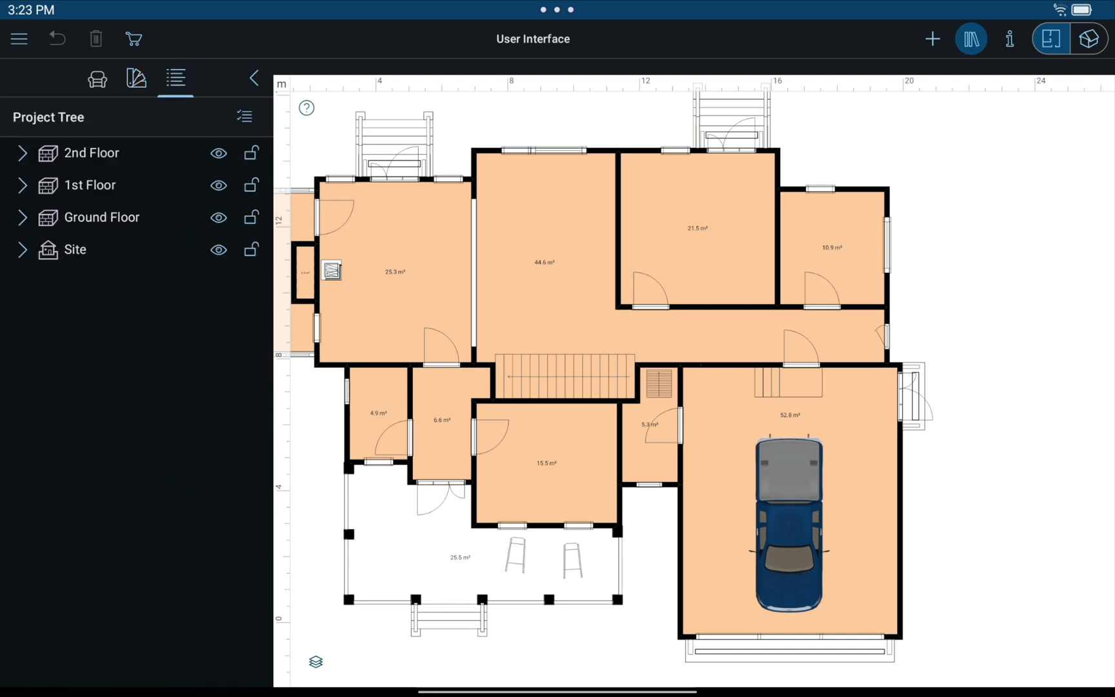
pyautogui.click(22, 152)
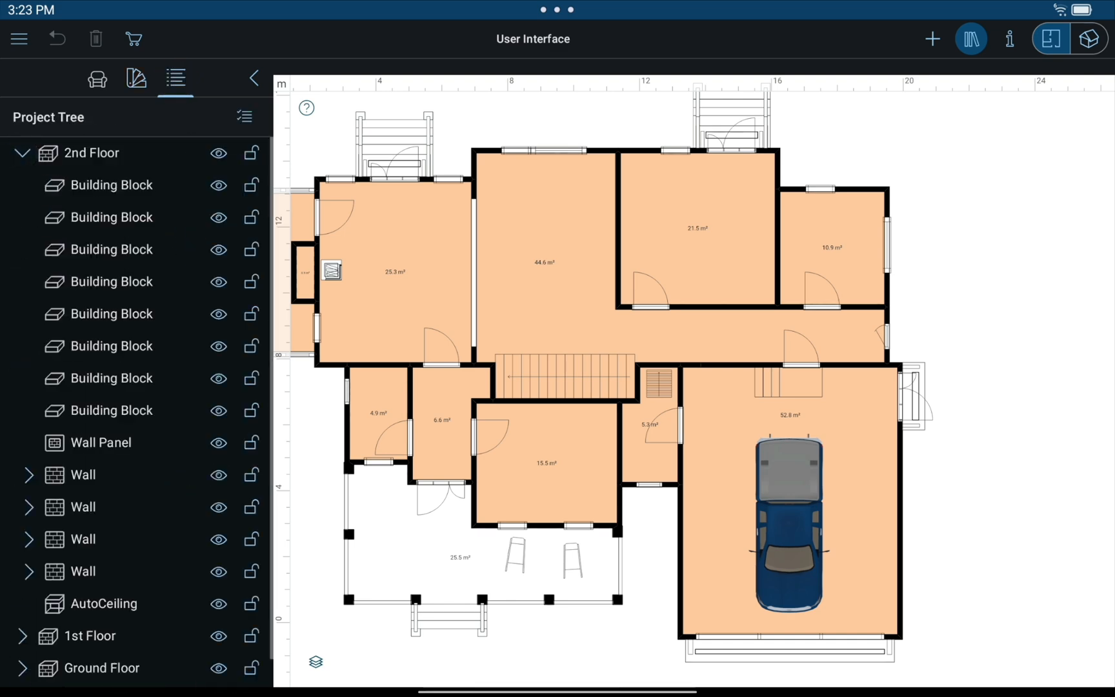
pyautogui.click(23, 152)
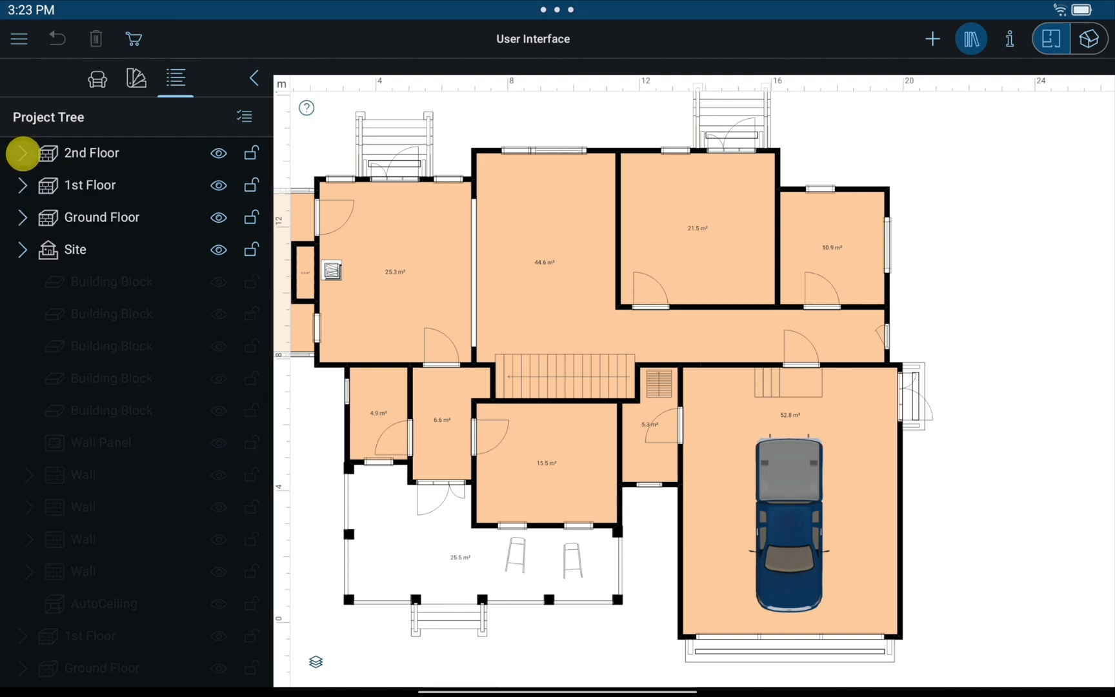
pyautogui.click(22, 217)
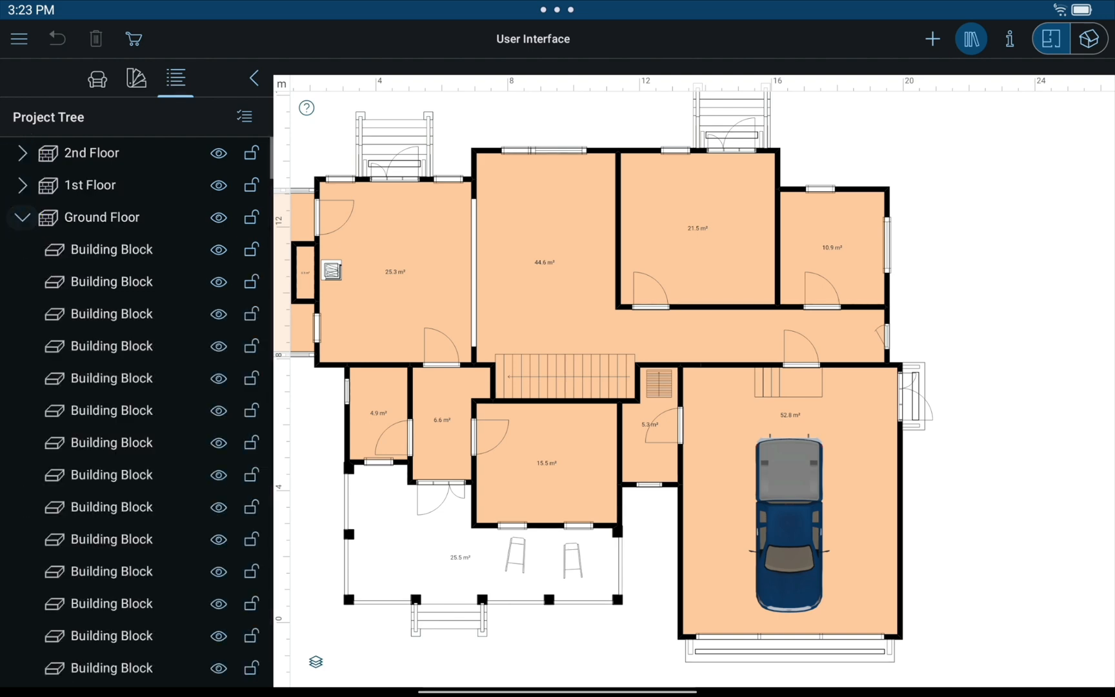
# Lock the first Ground Floor building block and hide the tree to show the full plan
pyautogui.click(218, 249)
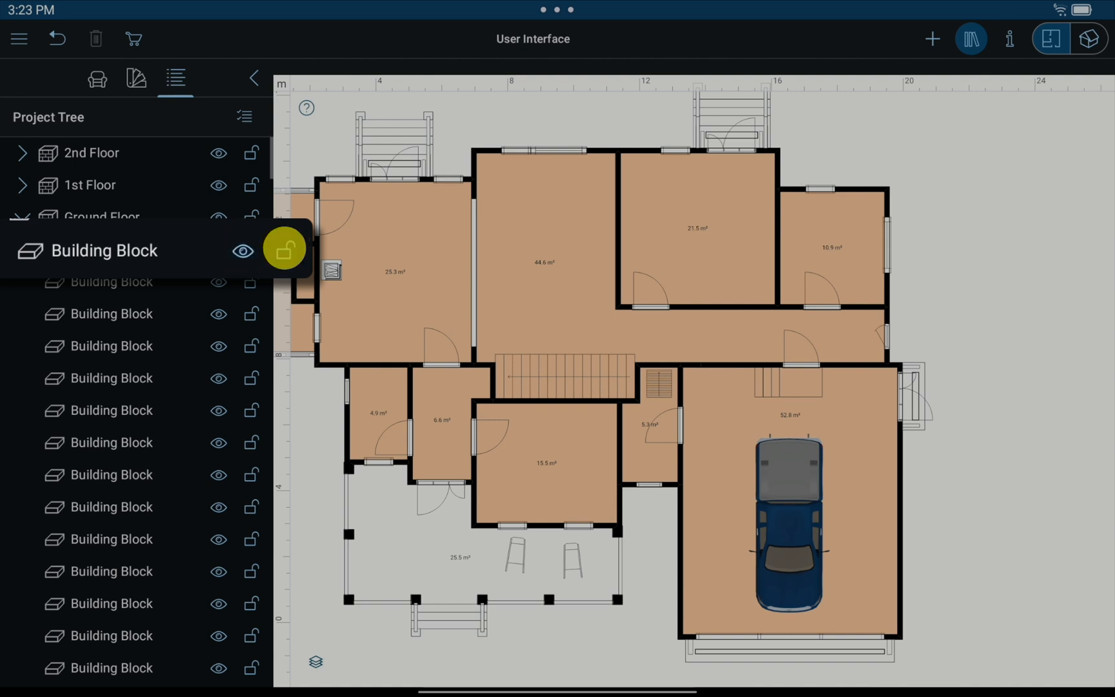
pyautogui.click(285, 250)
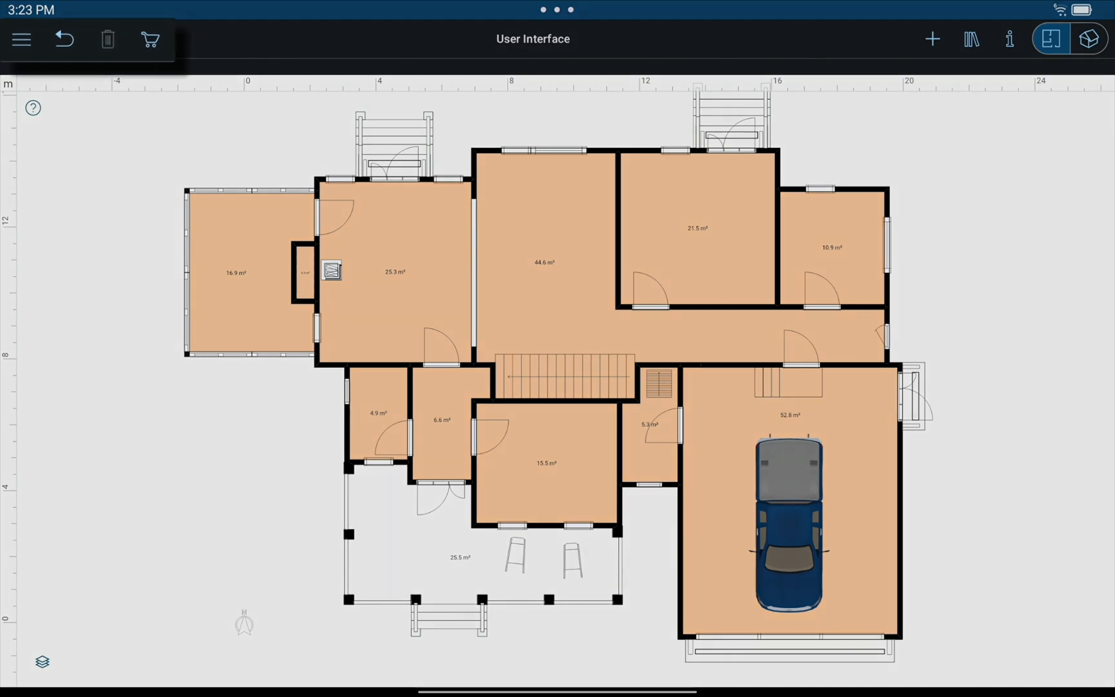
pyautogui.click(19, 38)
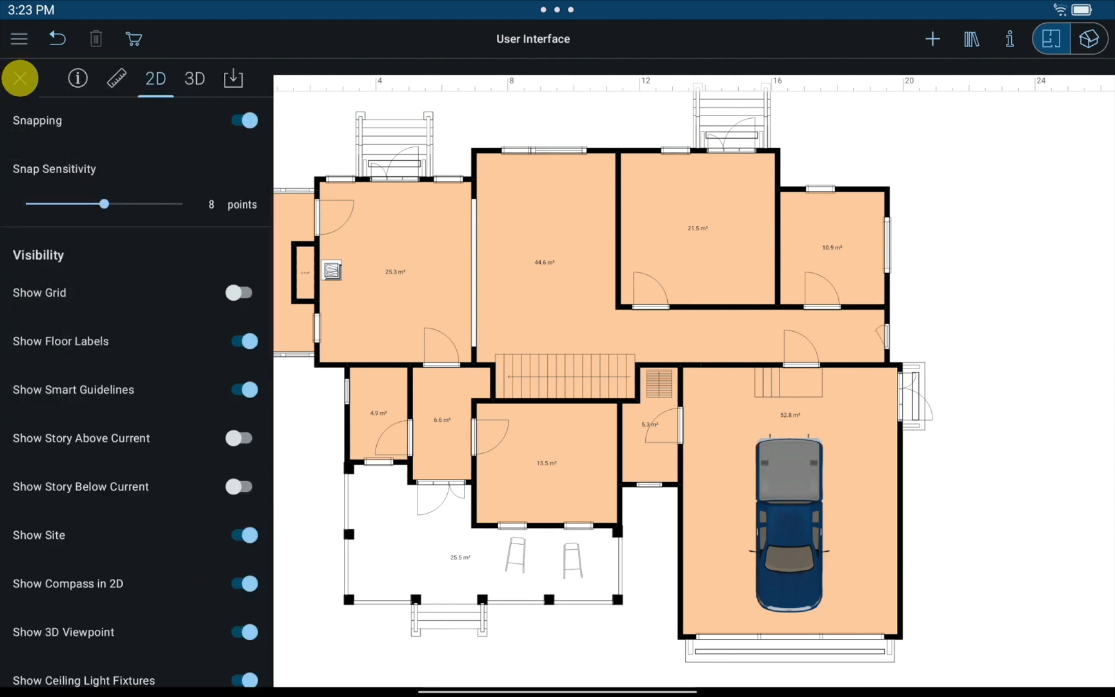
pyautogui.click(19, 79)
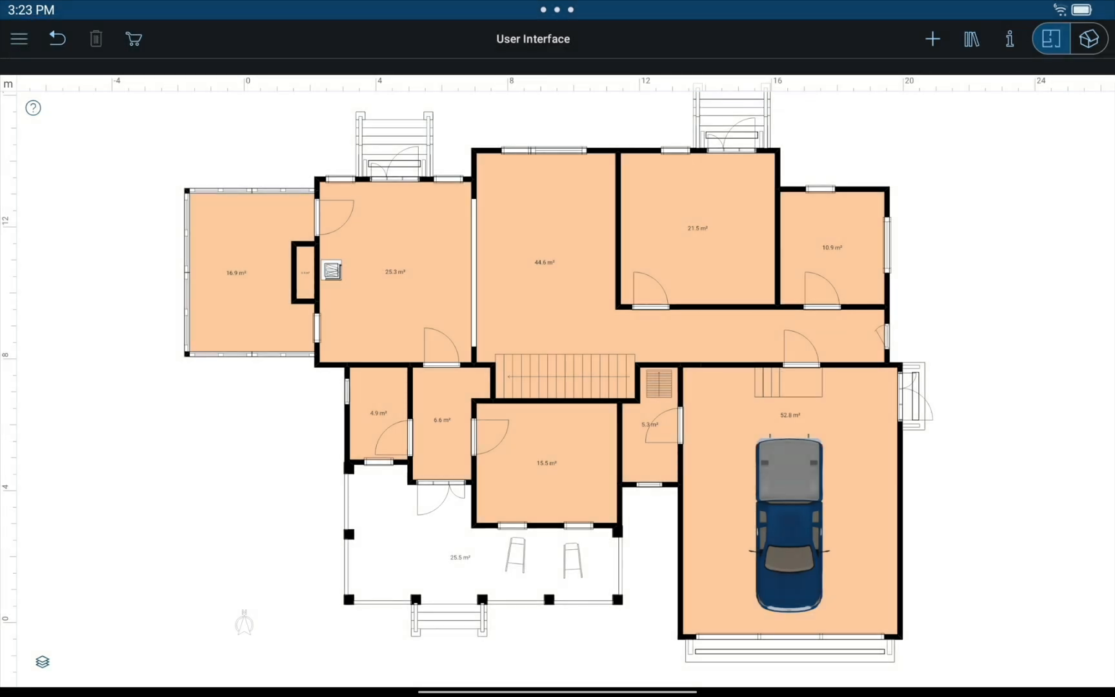
pyautogui.click(471, 274)
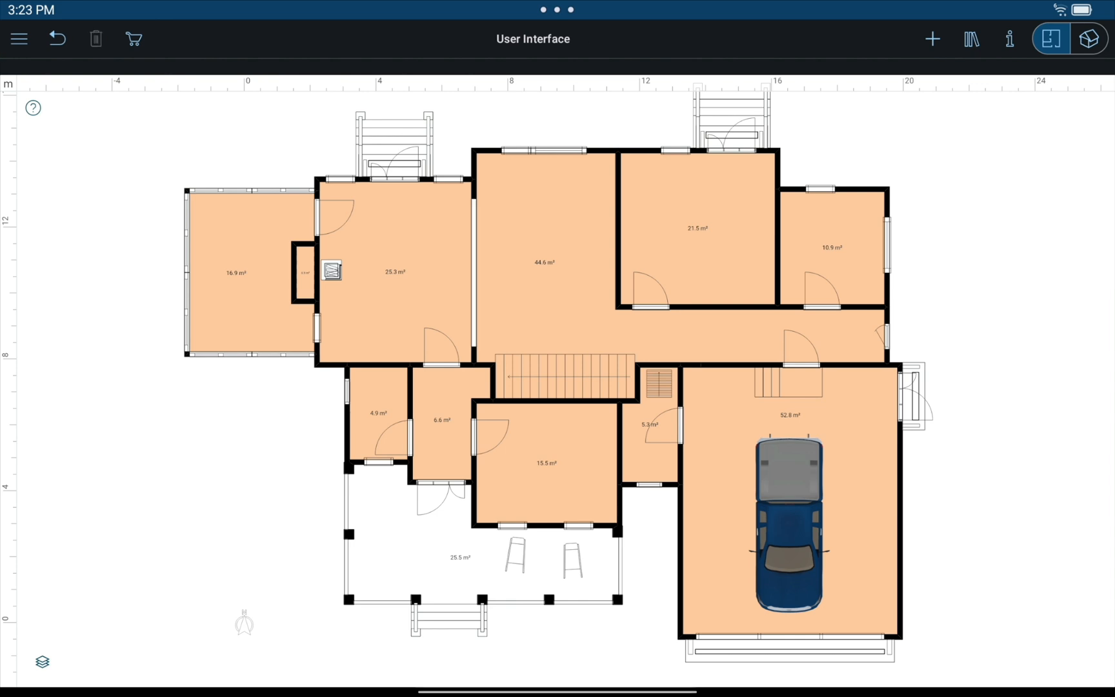
pyautogui.click(932, 38)
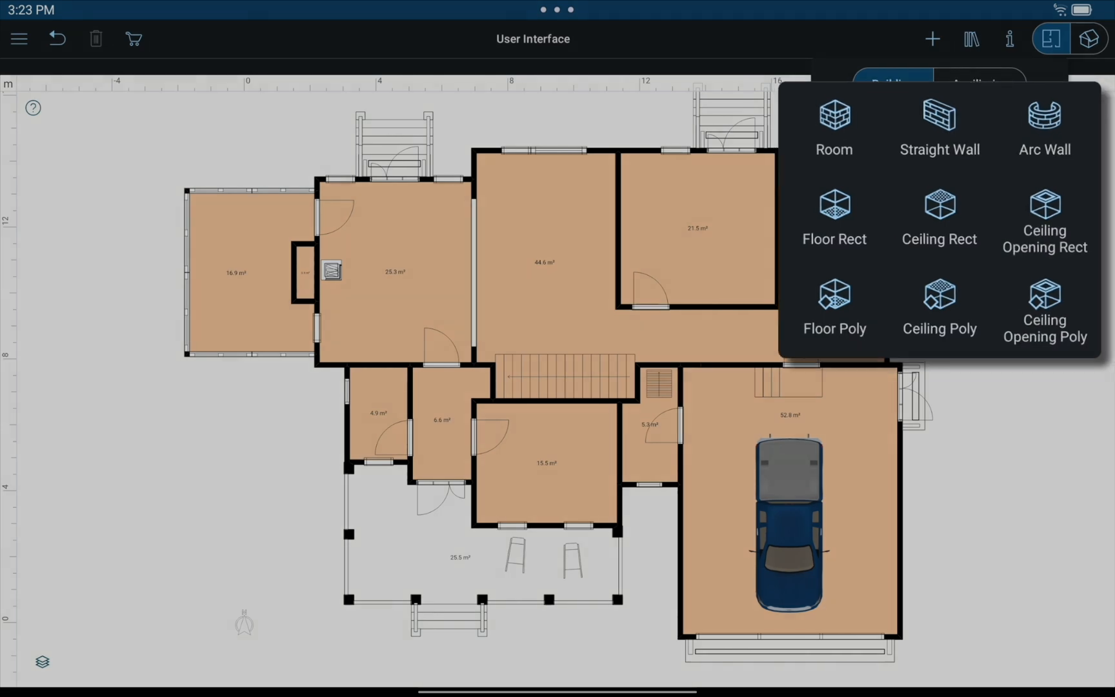
pyautogui.click(979, 82)
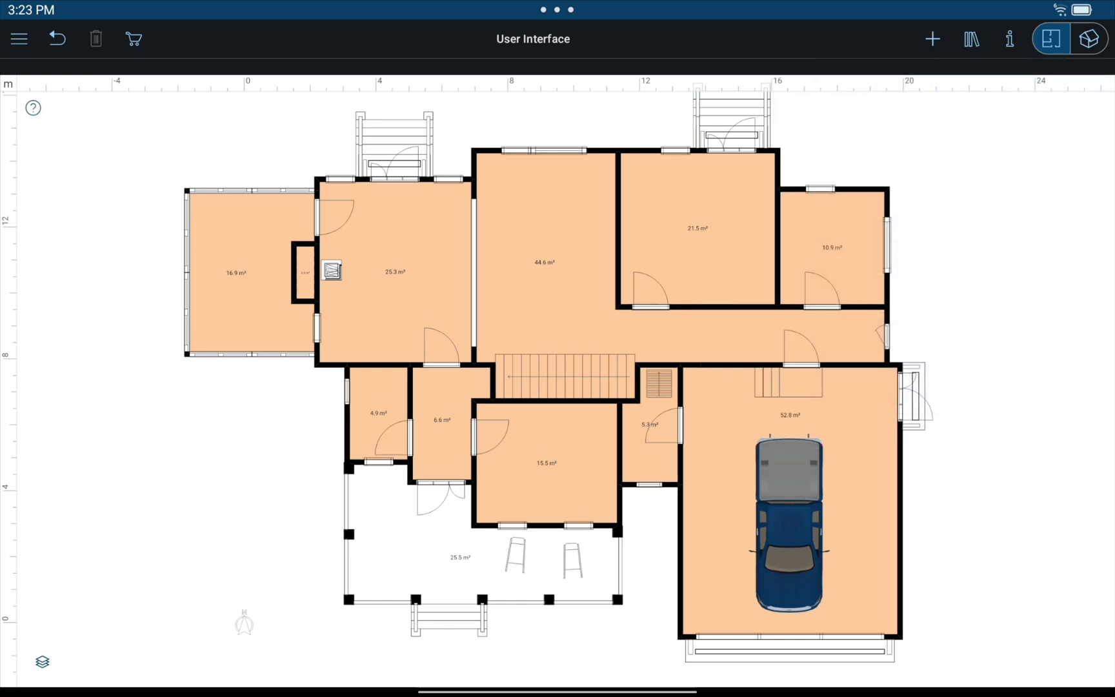
# Show and close the wall properties, then switch the house from 2D plan to 3D view
pyautogui.click(1009, 38)
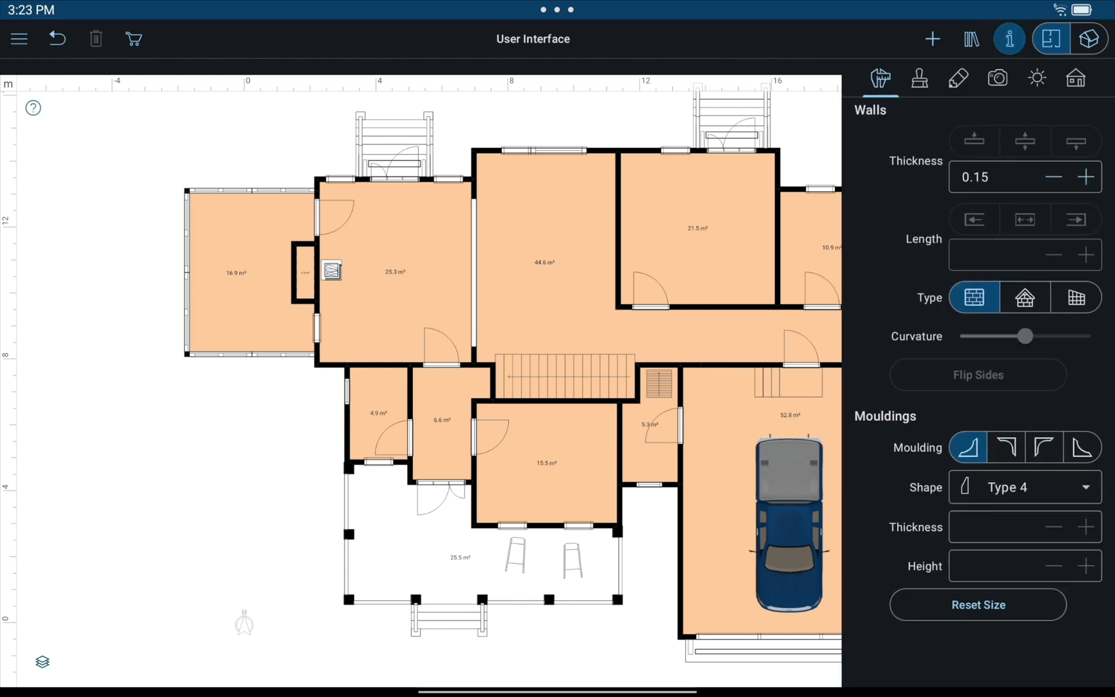
pyautogui.click(1044, 39)
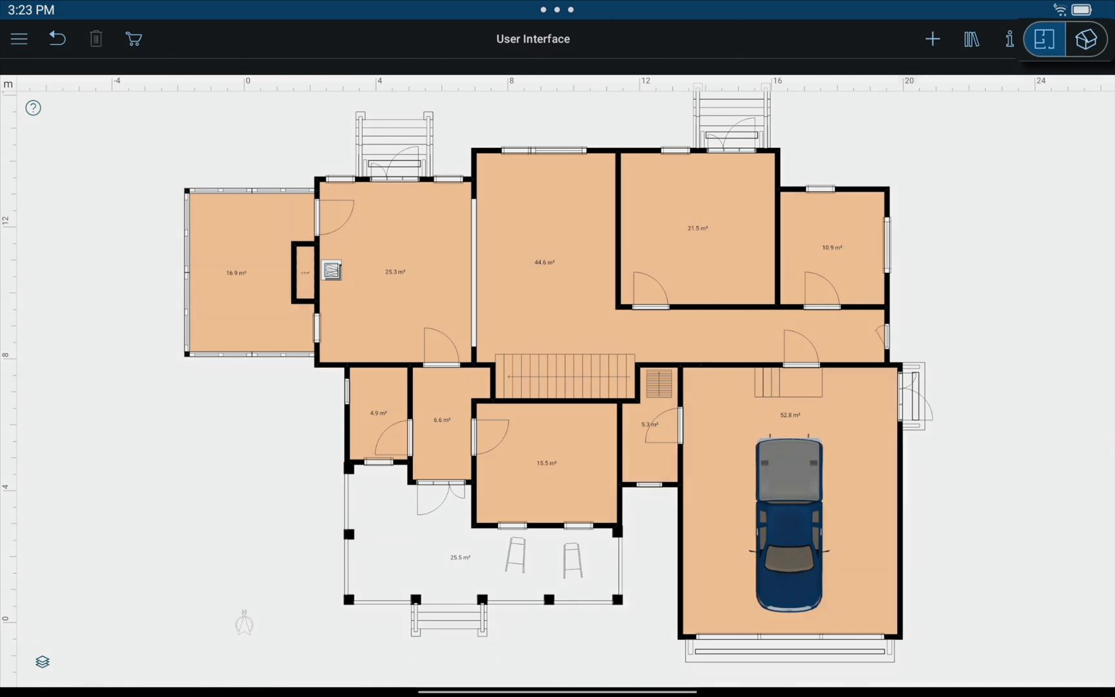
pyautogui.click(1009, 39)
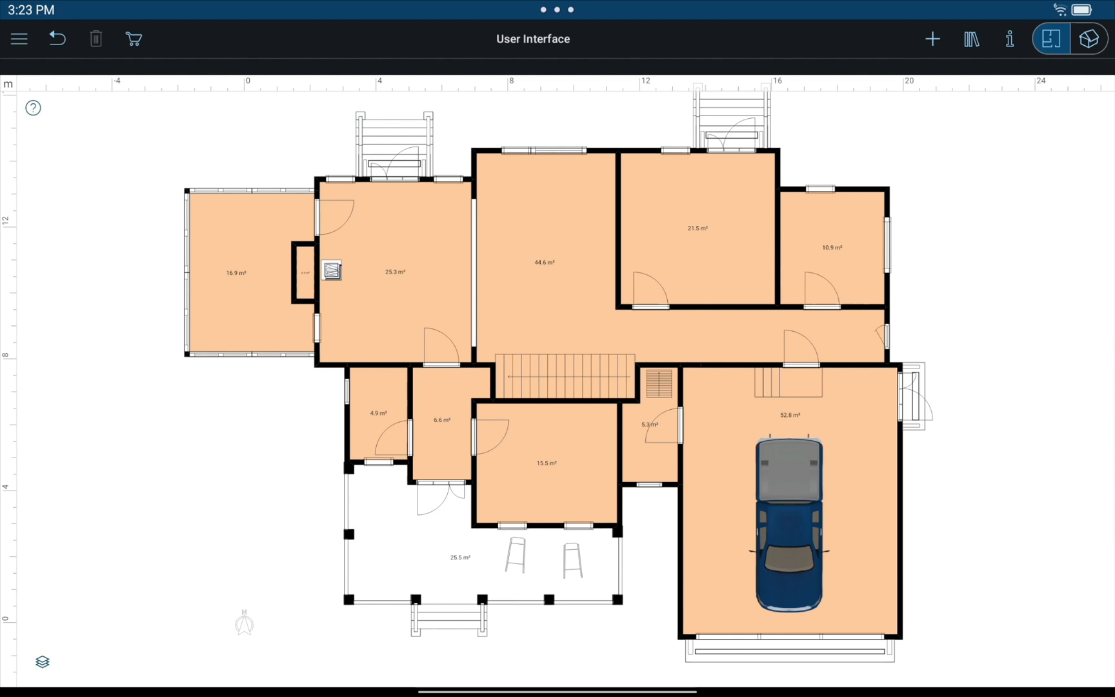
pyautogui.click(1088, 39)
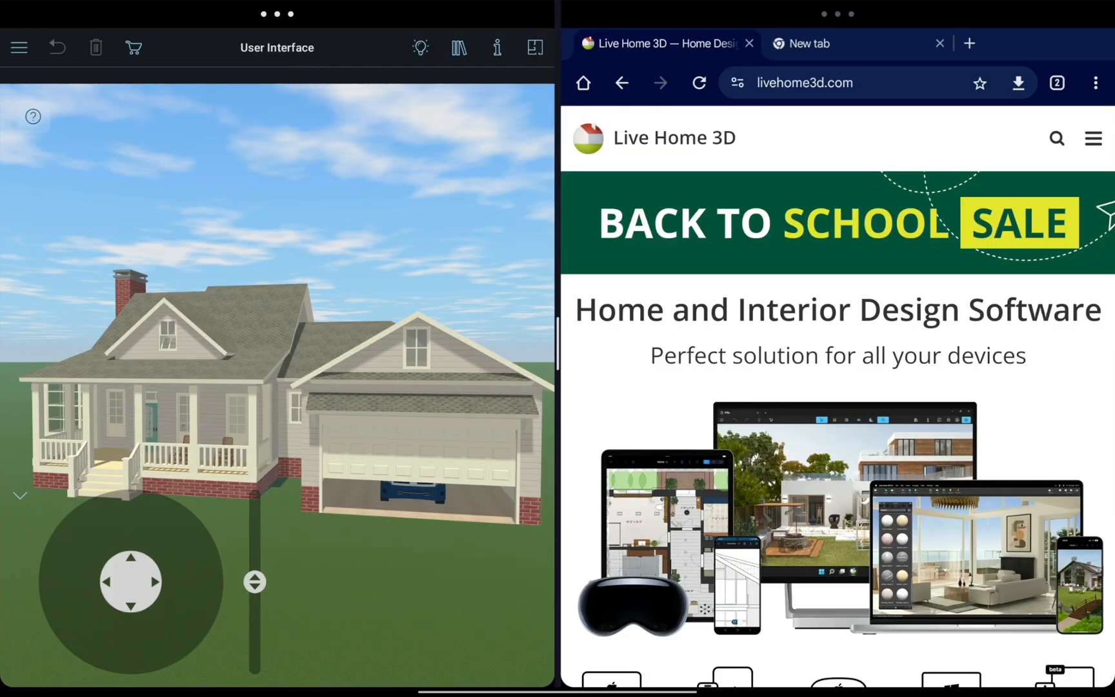
# Flip back to the 2D plan and return to the 3D house view shown full-screen
pyautogui.click(534, 47)
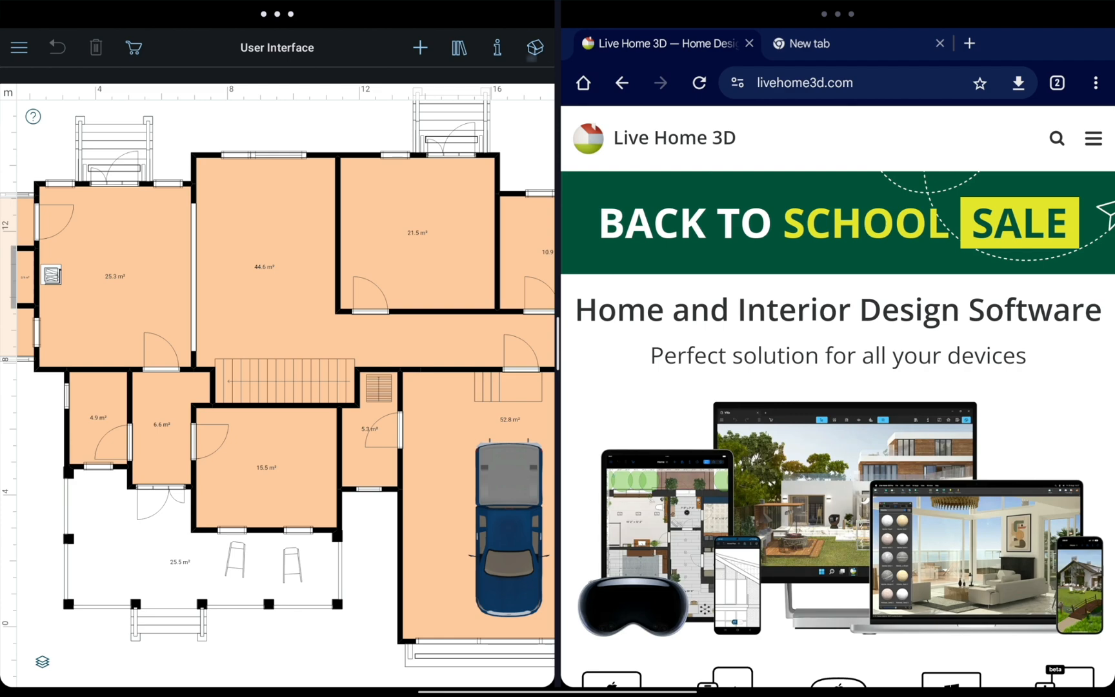
pyautogui.click(1088, 47)
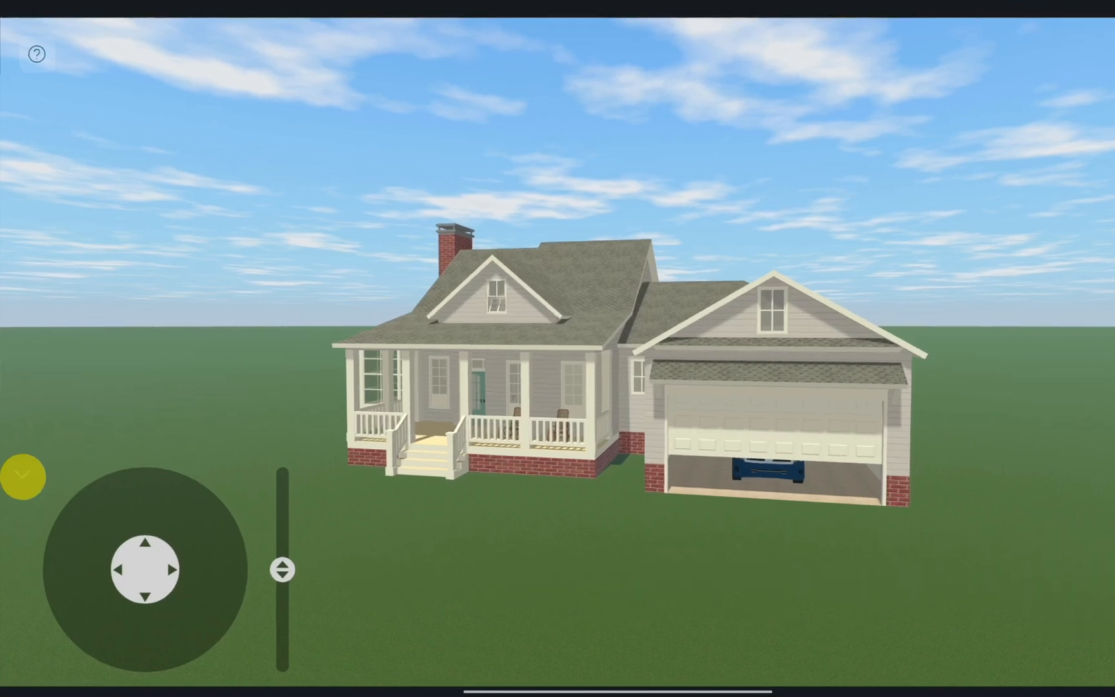
# Restore the interface around the 3D view and toggle the scene lighting off and back on
pyautogui.click(22, 476)
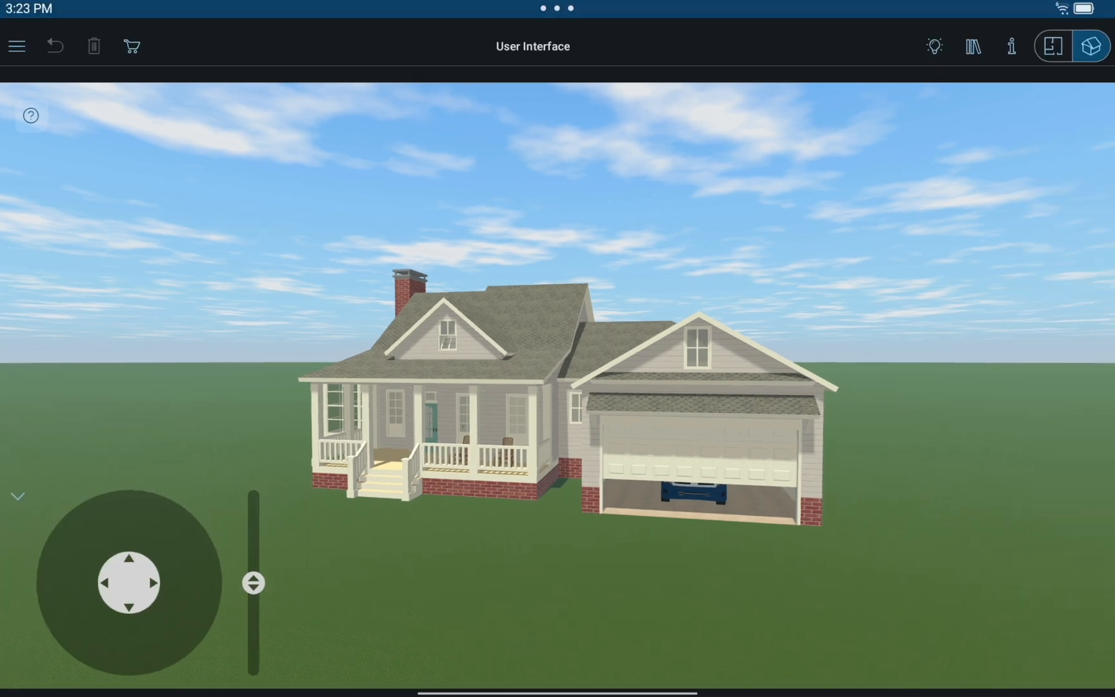
pyautogui.click(933, 45)
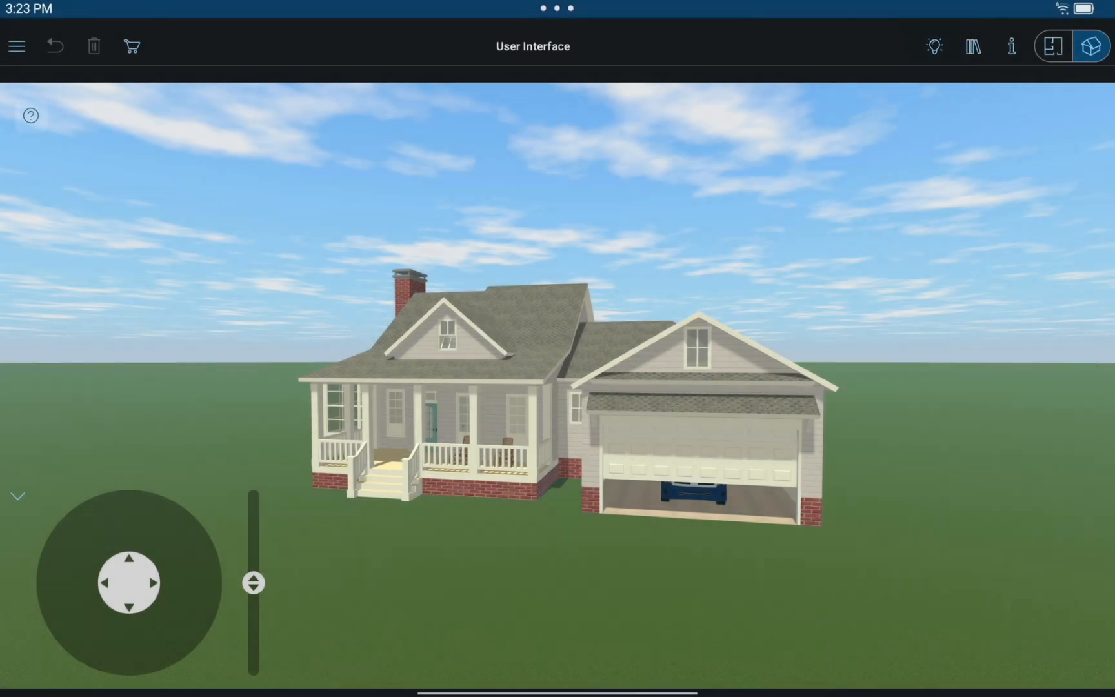
pyautogui.click(934, 45)
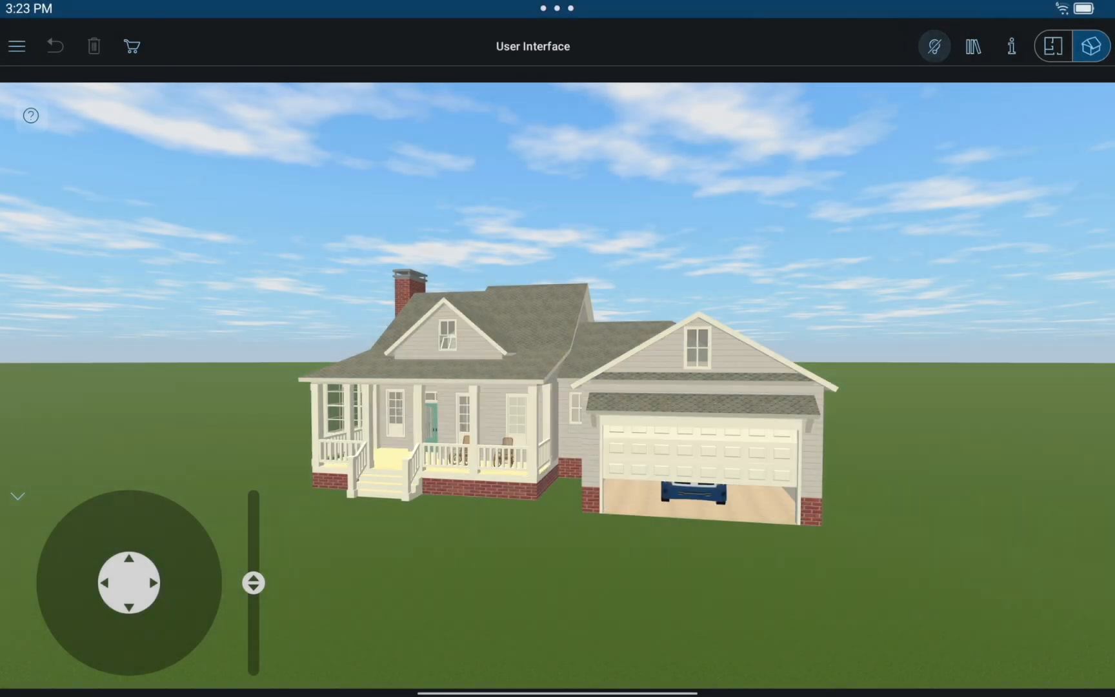
pyautogui.click(934, 47)
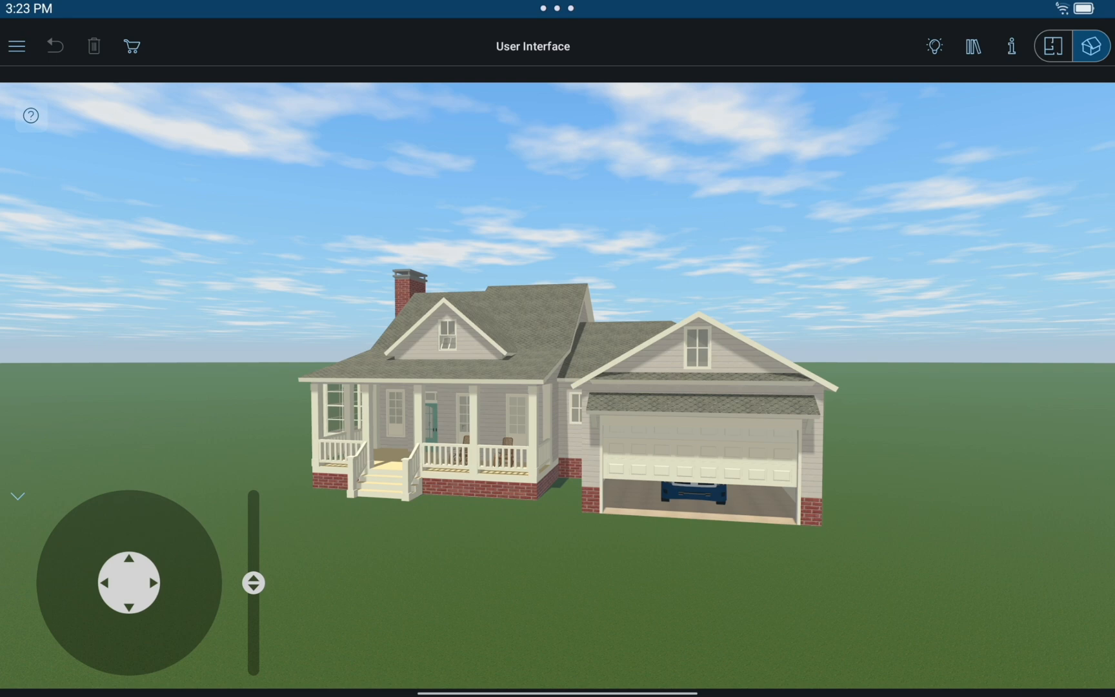
# Inspect the garage gable window's drawing properties and finish with it
pyautogui.click(1011, 45)
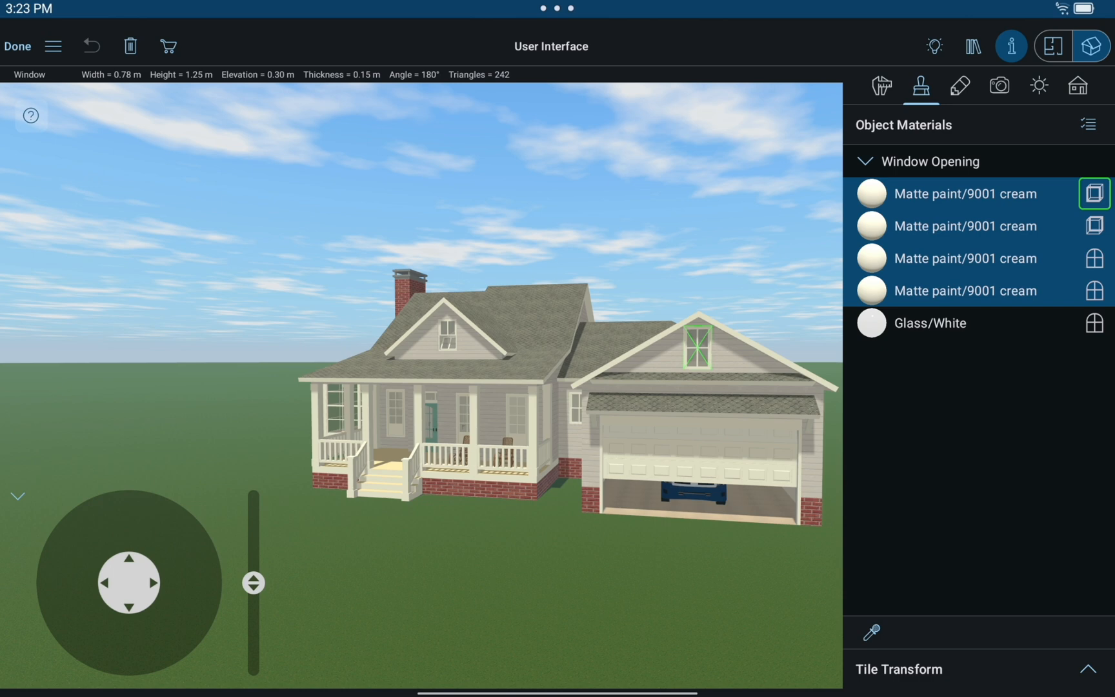
pyautogui.click(959, 86)
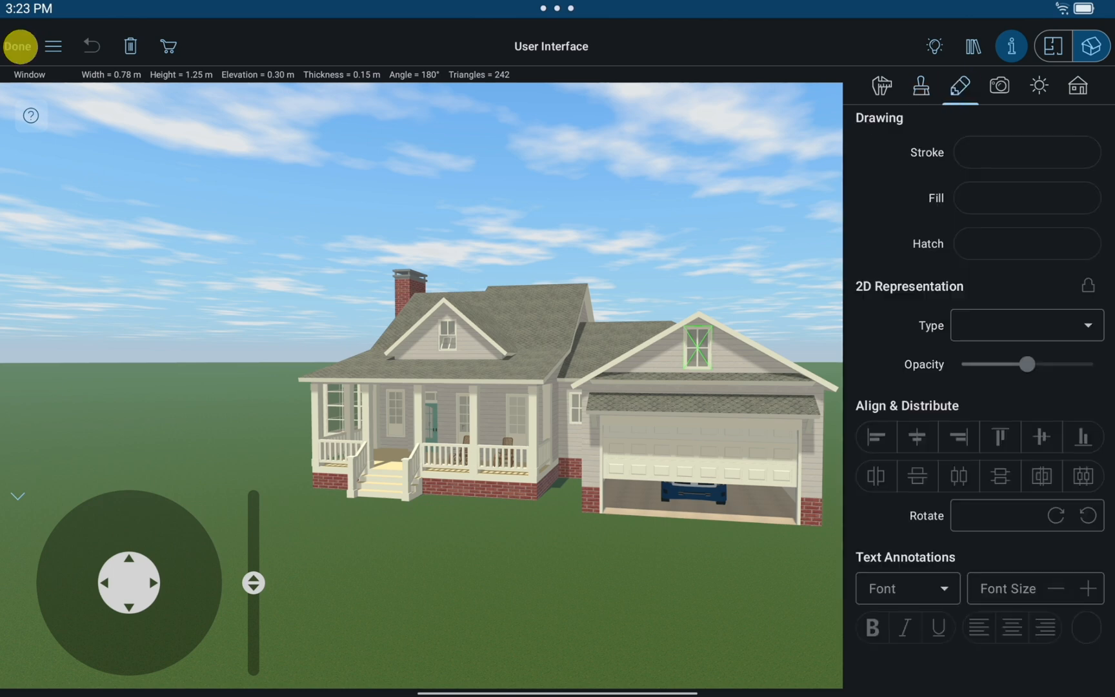
pyautogui.click(1054, 46)
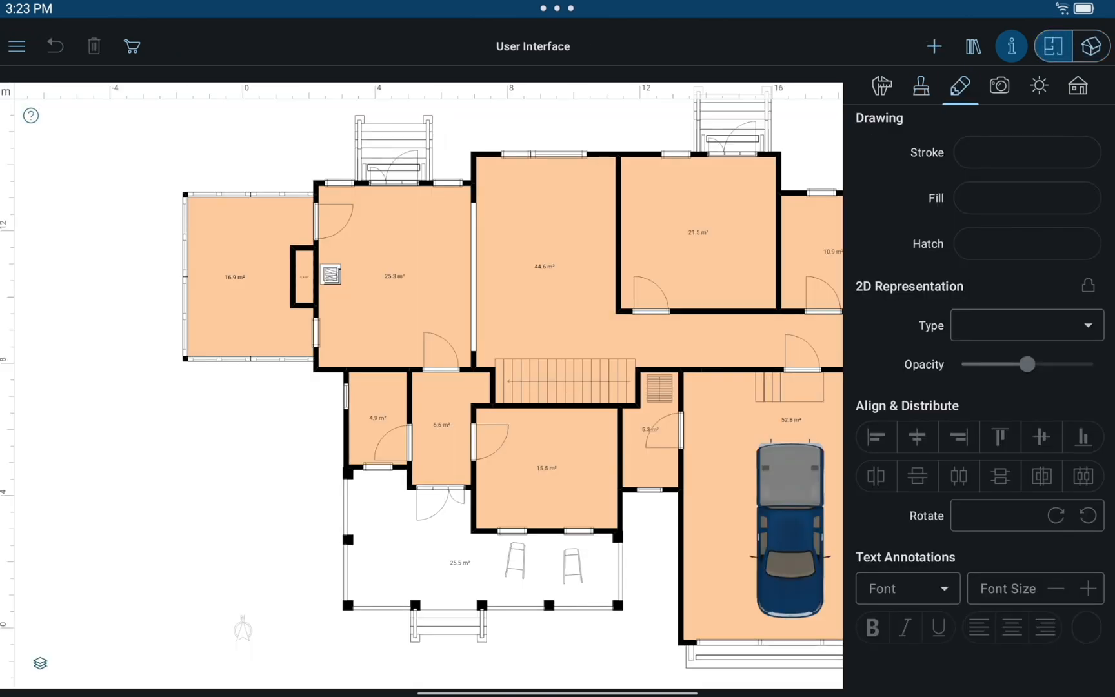
# Select the 21.5 m² room on the 2D plan and give its walls a brown colour
pyautogui.click(698, 231)
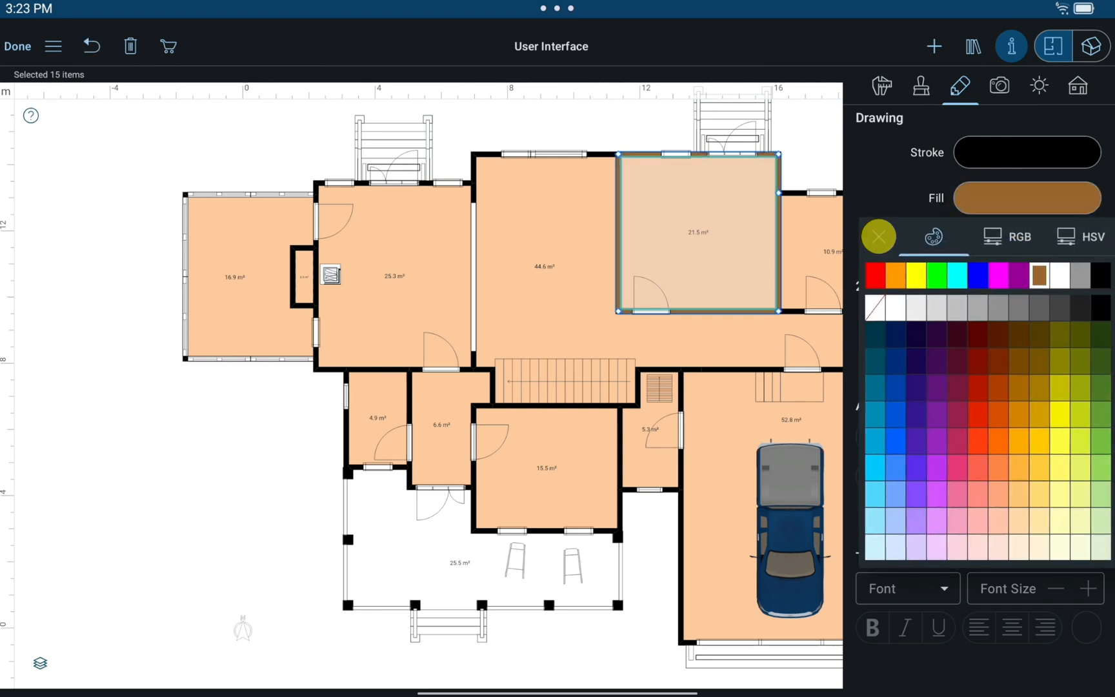
pyautogui.click(999, 85)
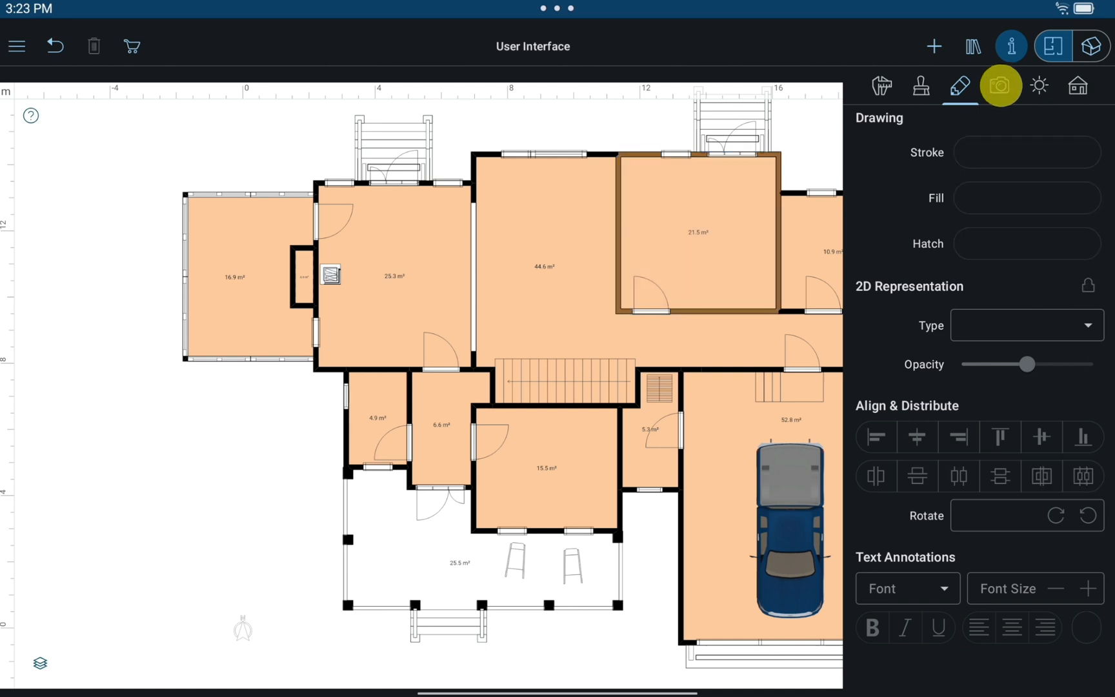
# Browse the predefined cameras, then show the lights list with the sun and two fireplaces
pyautogui.click(999, 85)
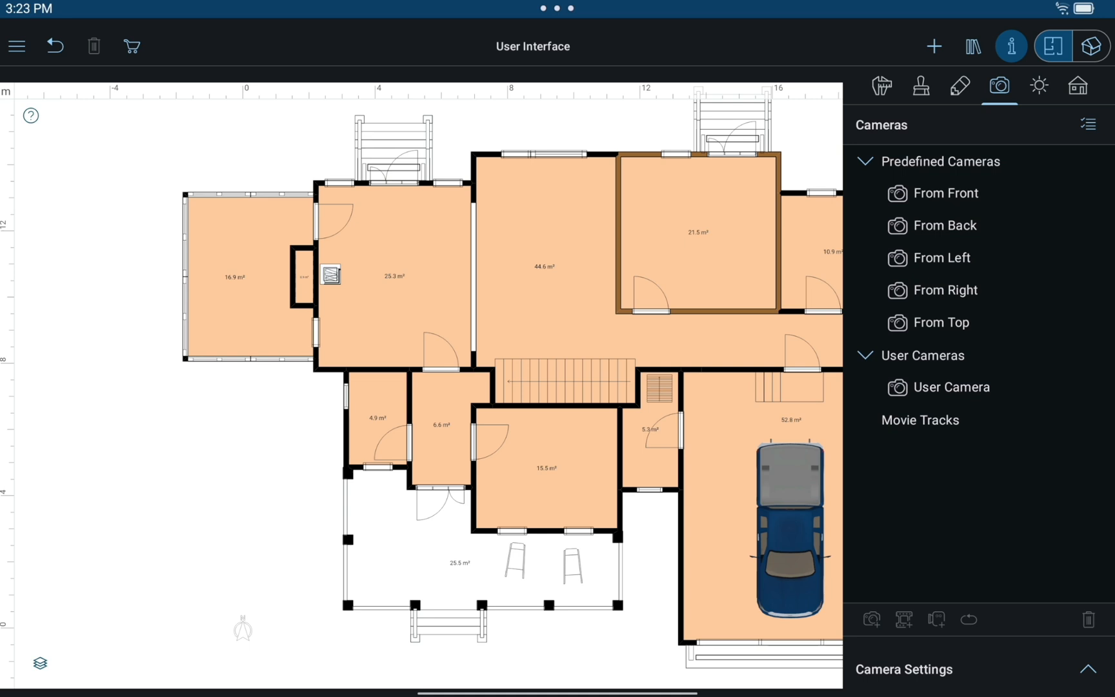
pyautogui.click(1037, 85)
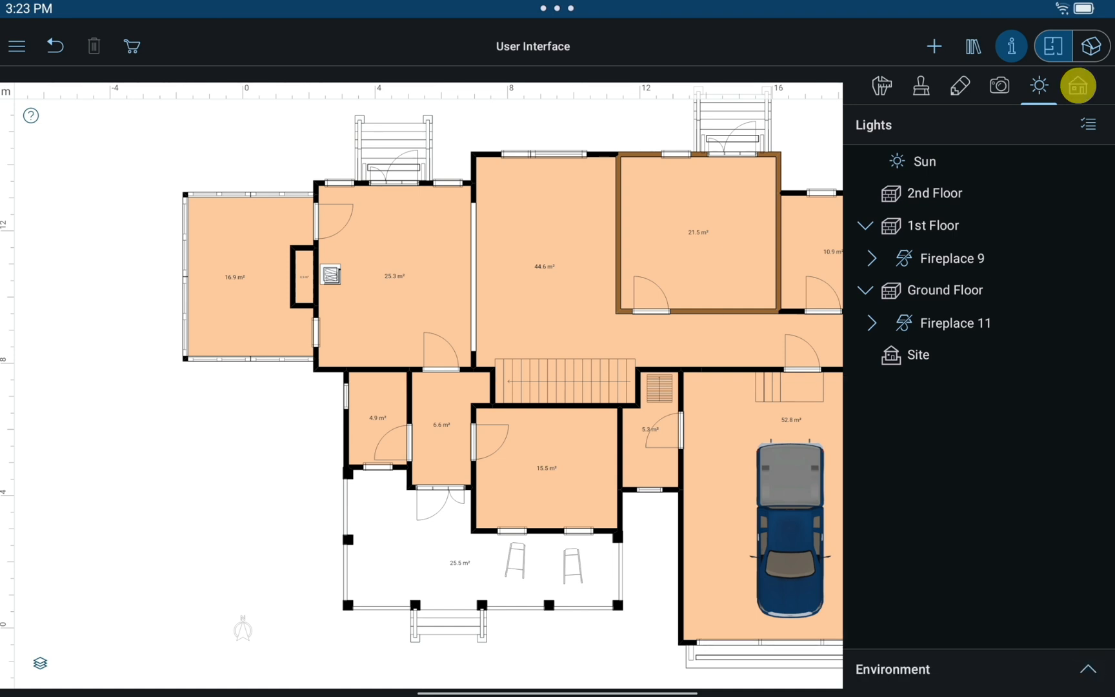
# Show the building settings with elevation and foundation 0.80 and the three stories listed
pyautogui.click(1078, 85)
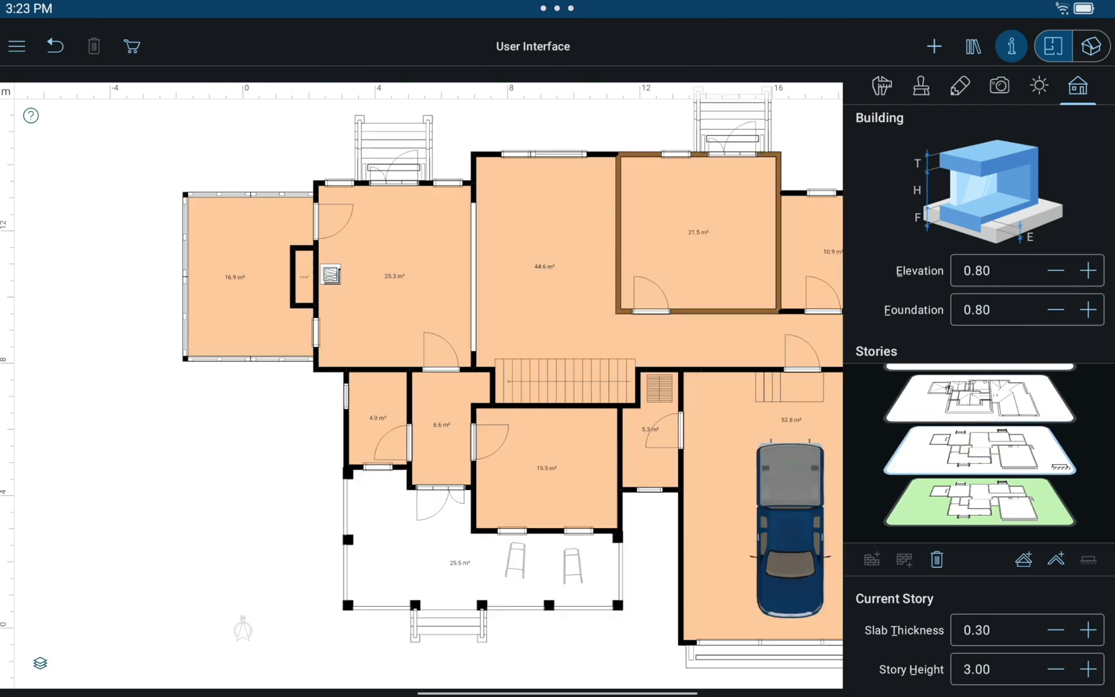
pyautogui.click(1010, 45)
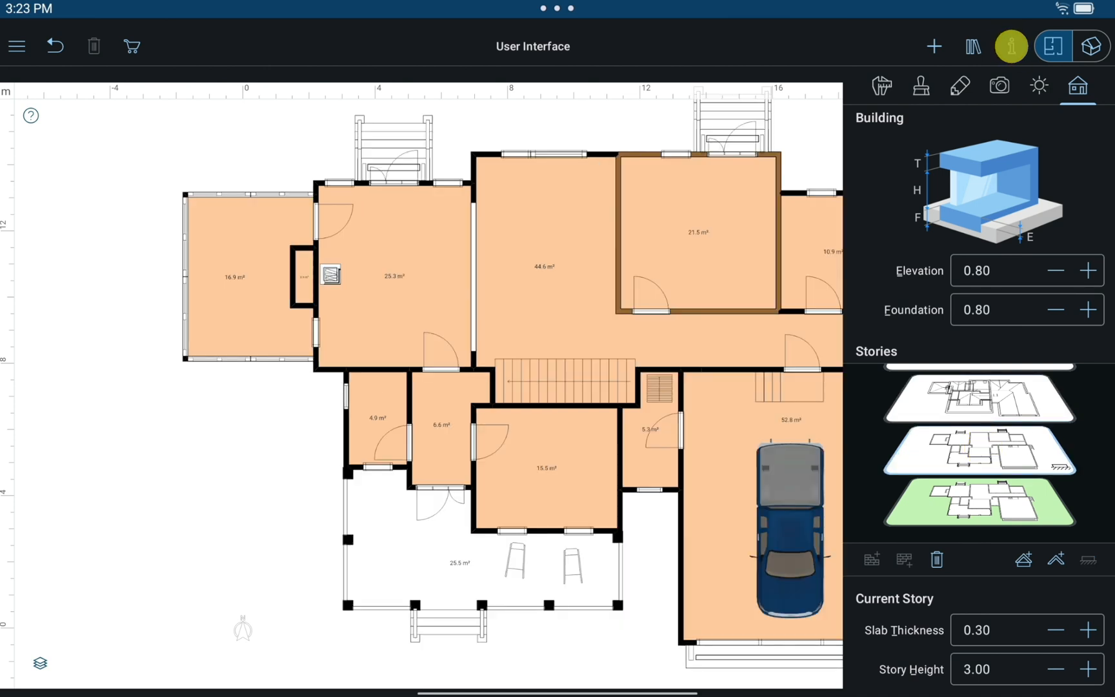